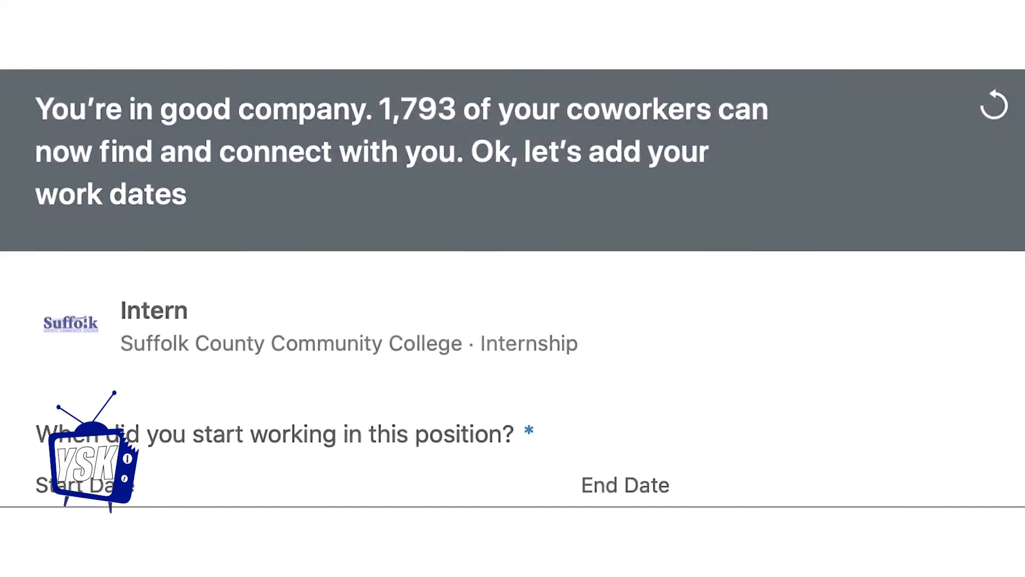
Scroll down to the start and end date fields for the Intern position.
scroll(down, 3)
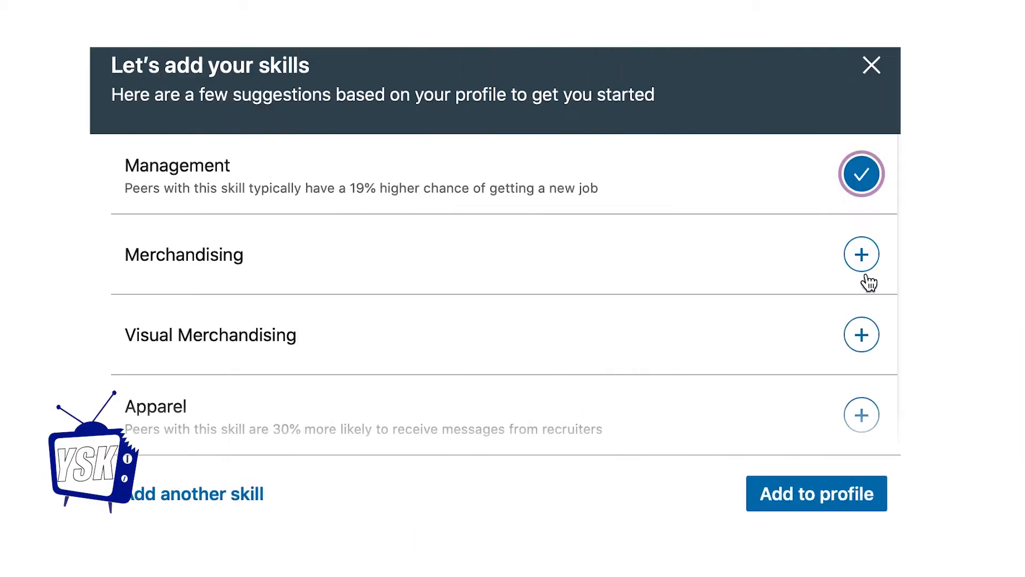
Scroll through the suggested skills where Management is checked.
scroll(down, 3)
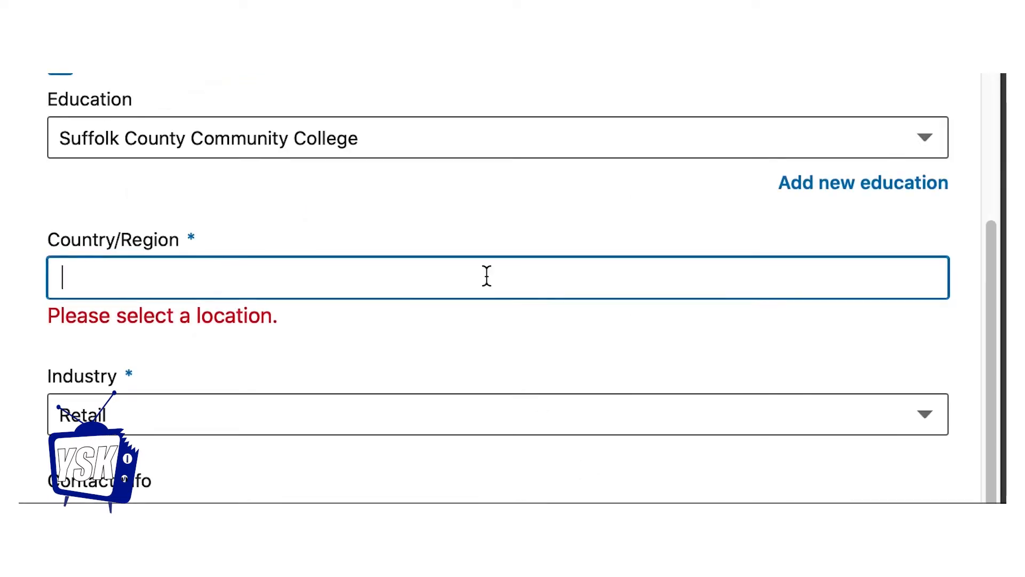
Set Country/Region to United States and enter postal code 11779.
text(Un)
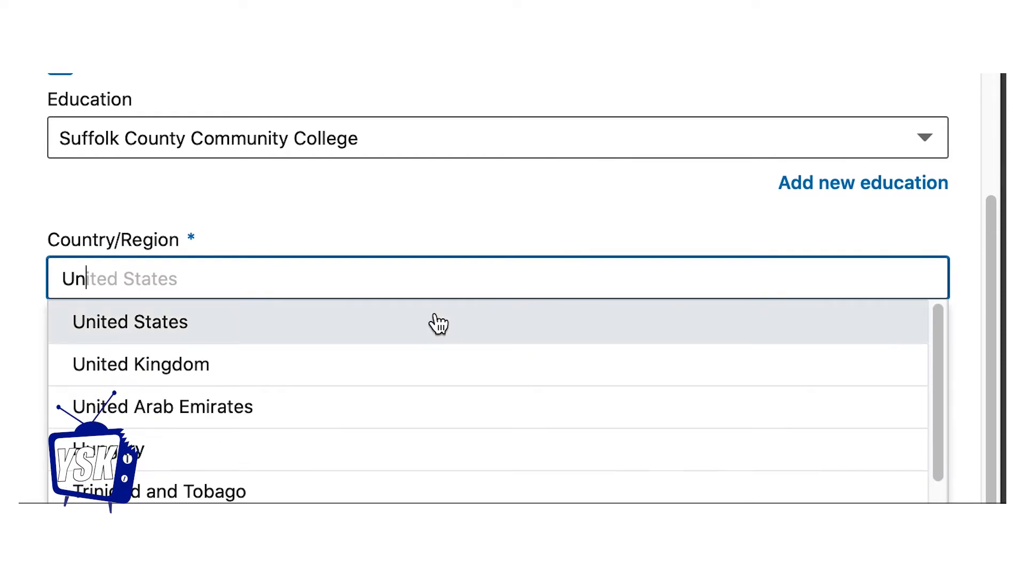
click(130, 322)
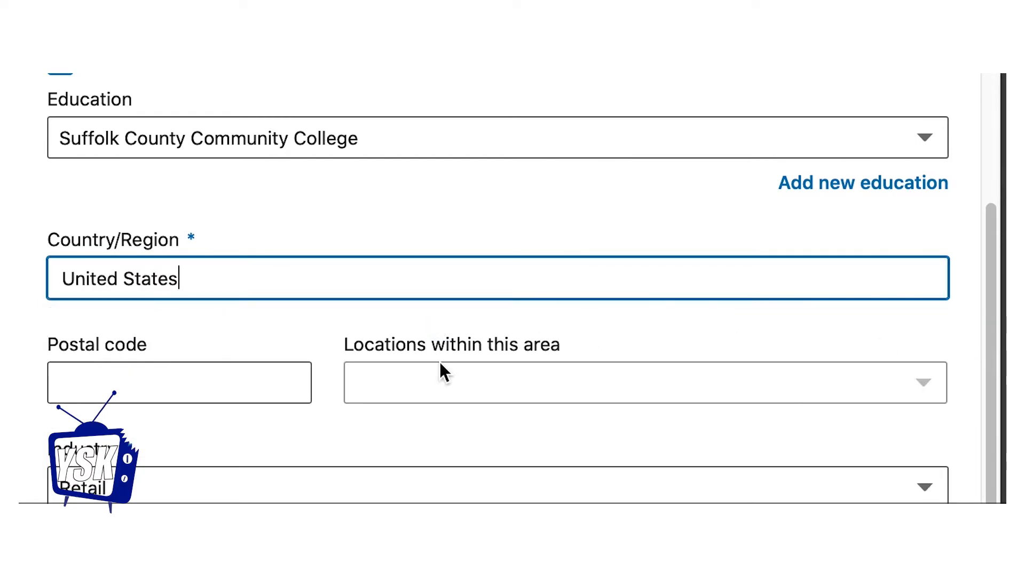
click(180, 382)
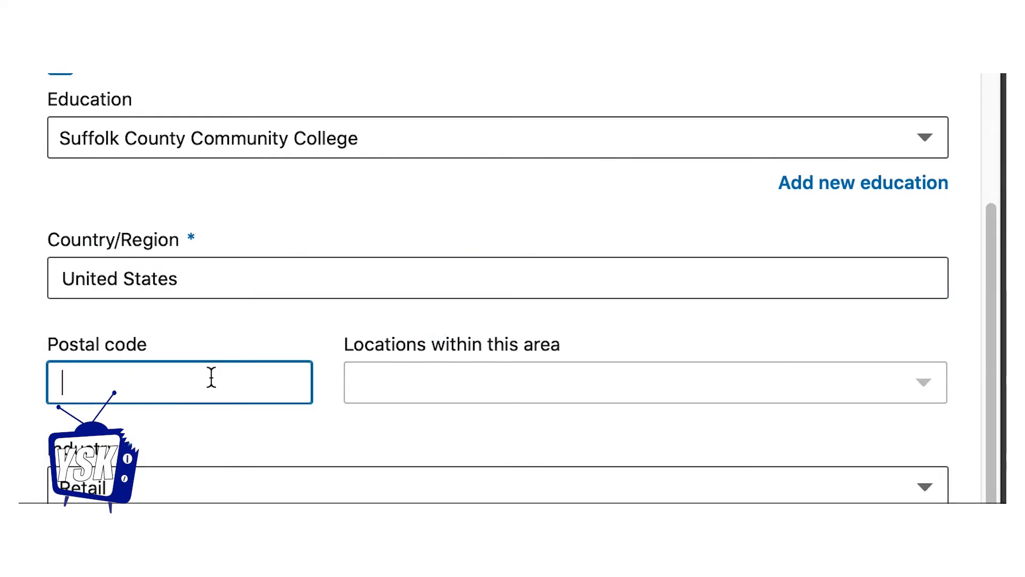
text(11779)
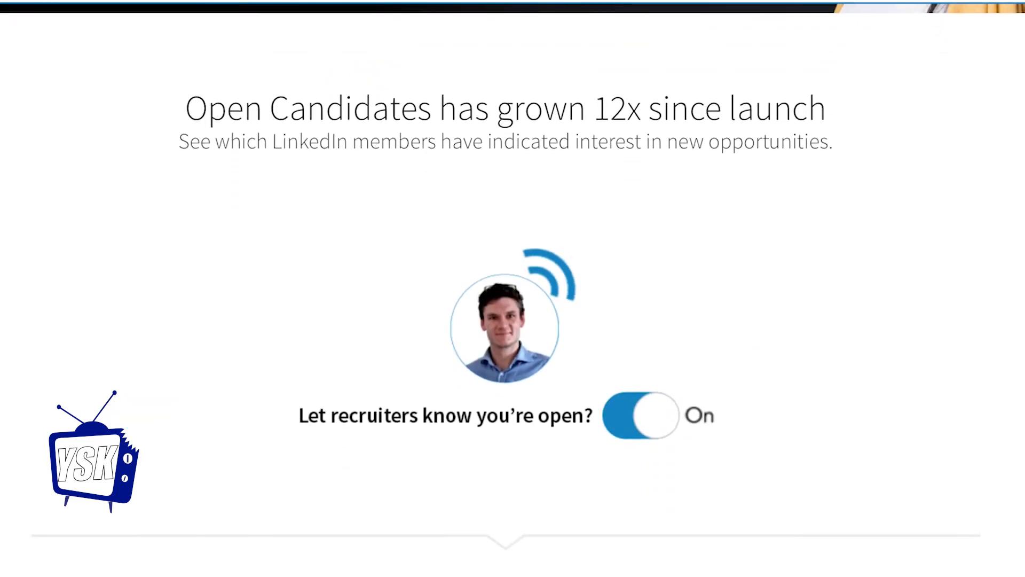
Scroll down the Open Candidates screen with recruiters-open set to On.
scroll(down, 3)
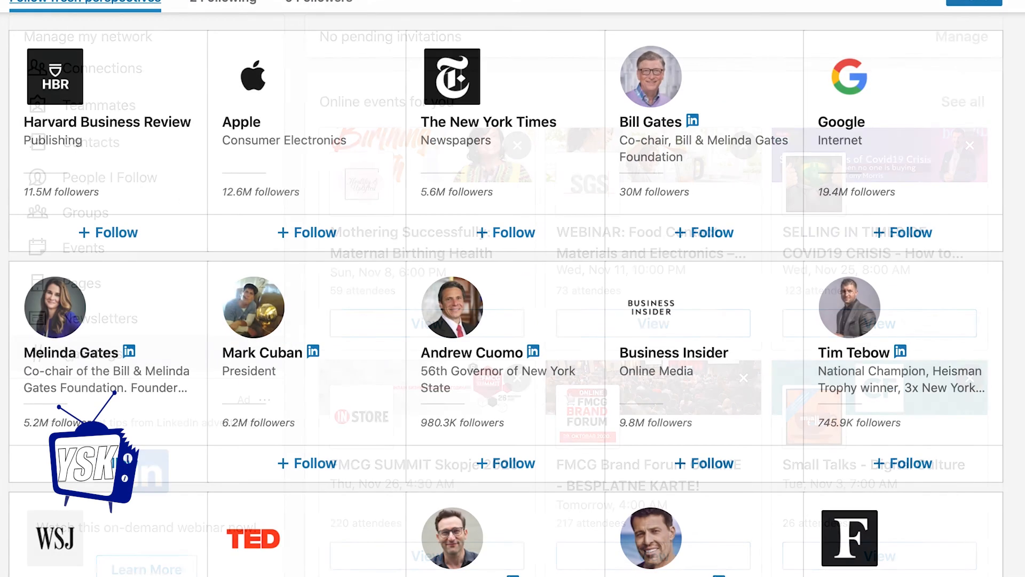
Scroll through the suggested companies, people and hashtags to follow.
scroll(down, 3)
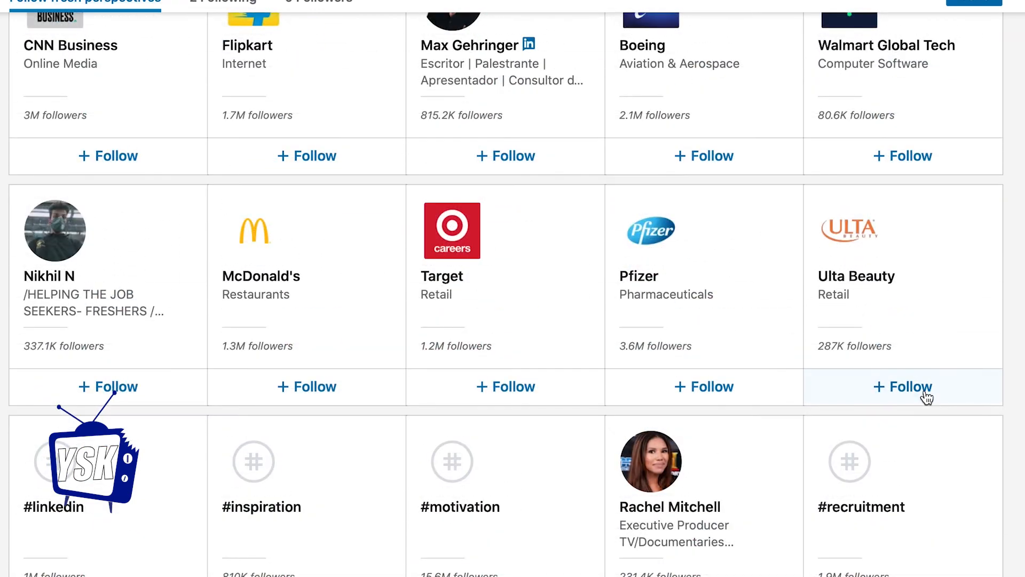